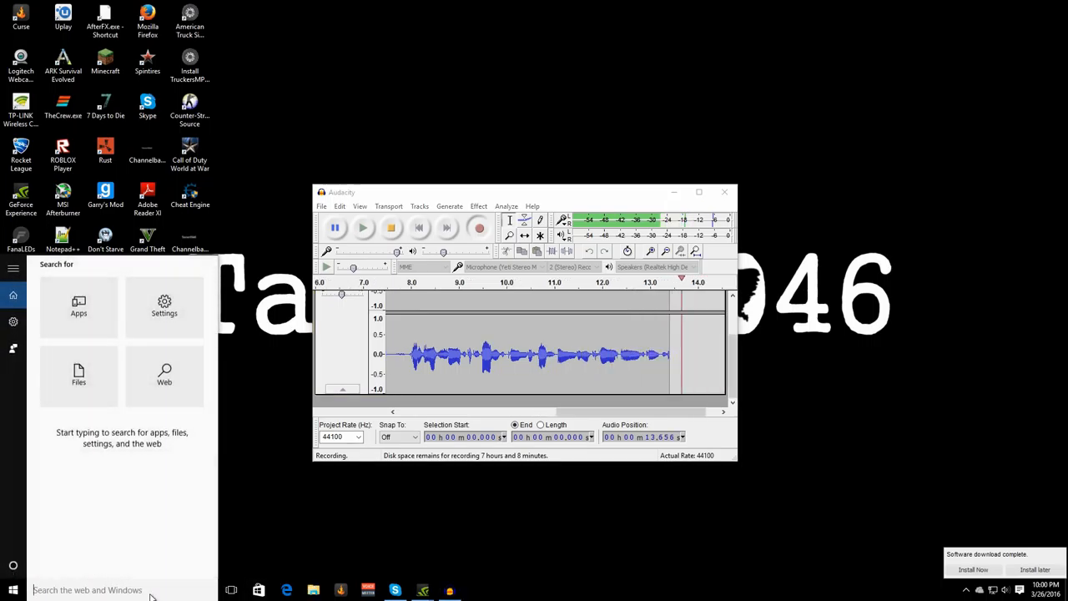
- Launch the Run dialog from the Start menu search for 'run'
{"action": "type", "text": "run"}
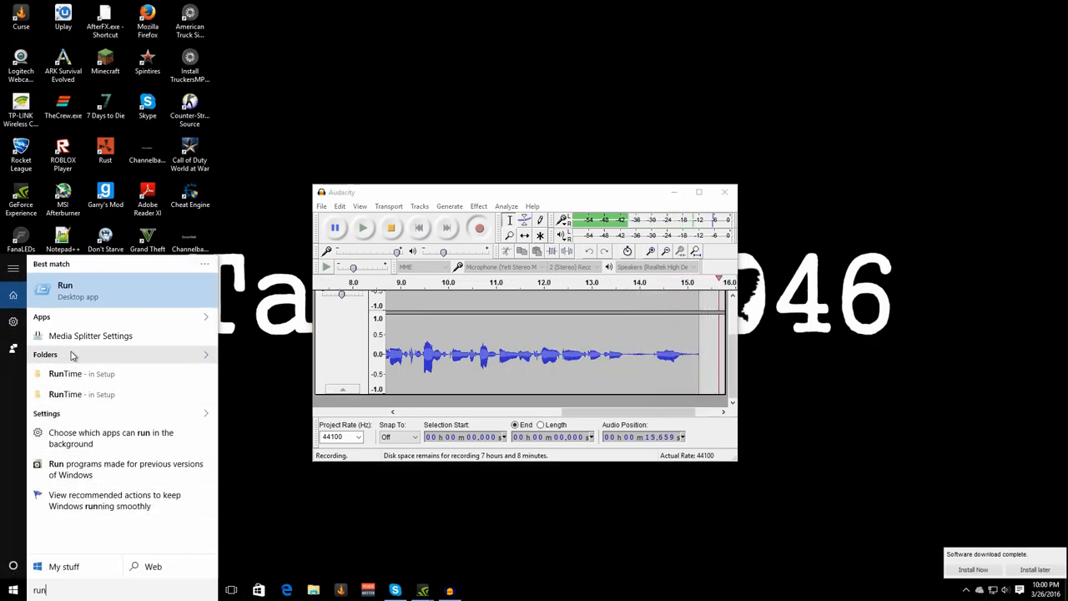
{"action": "left_click", "coordinate": [65, 284]}
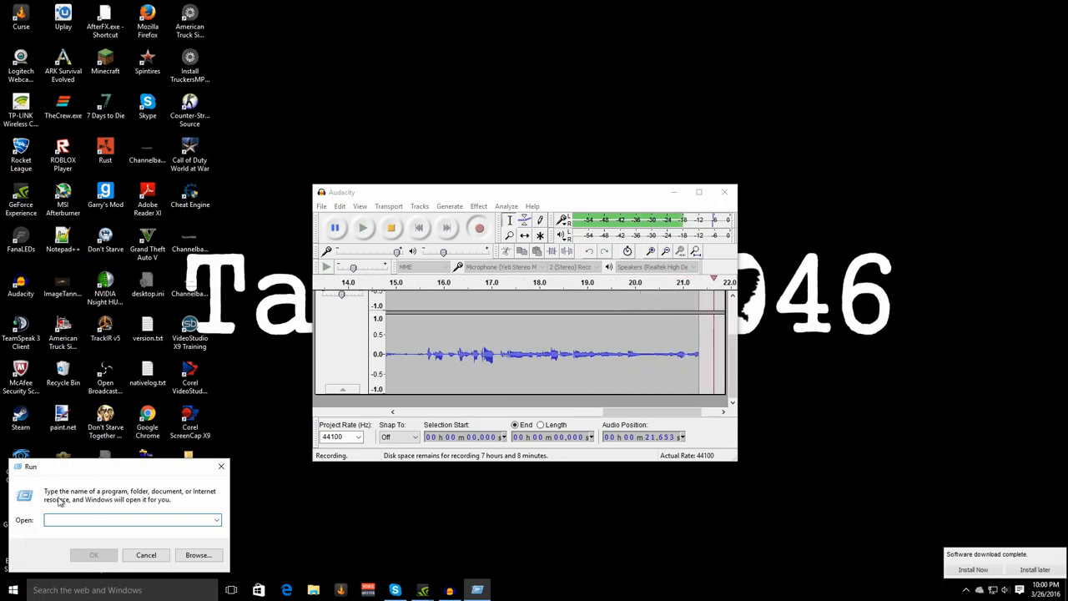
- Open %appdata% to reach the Roaming folder in File Explorer
{"action": "type", "text": "%appdata%"}
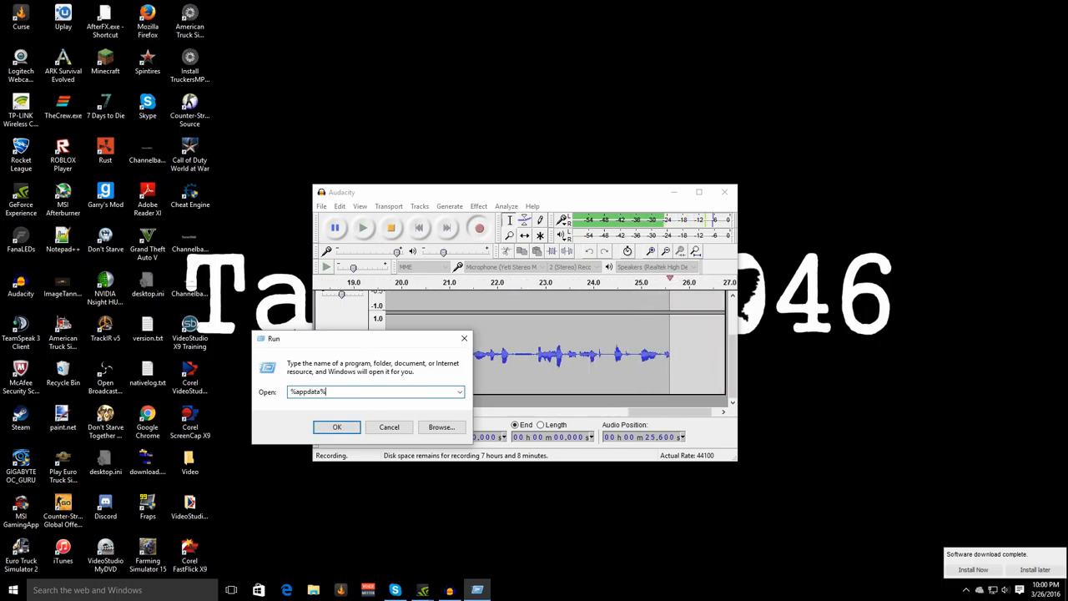
{"action": "left_click", "coordinate": [337, 428]}
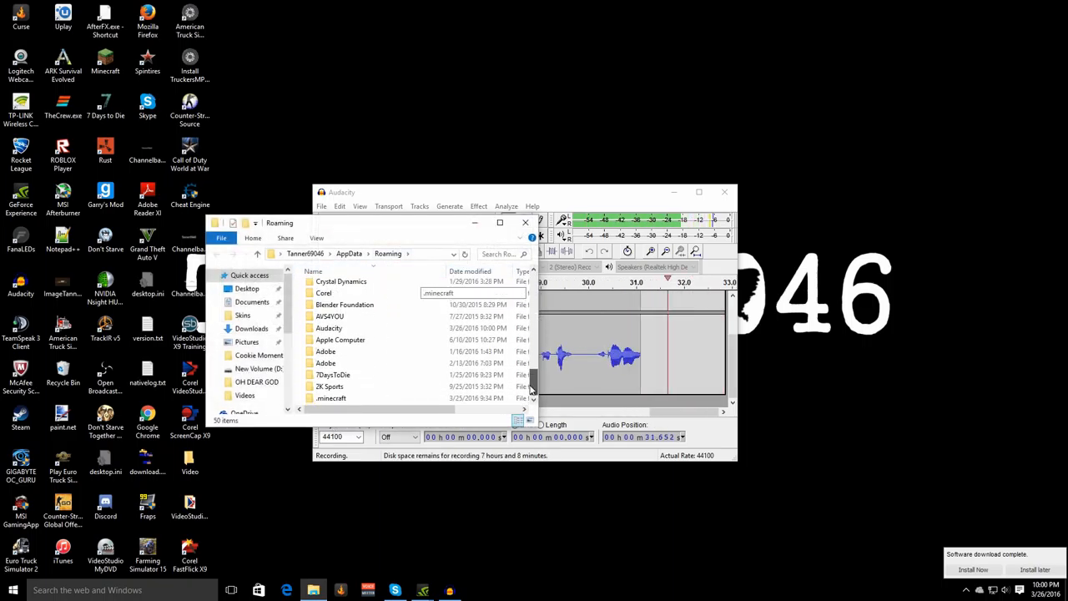
- Navigate .minecraft > config > Weather2 and bring up the options for Misc.cfg
{"action": "double_click", "coordinate": [330, 397]}
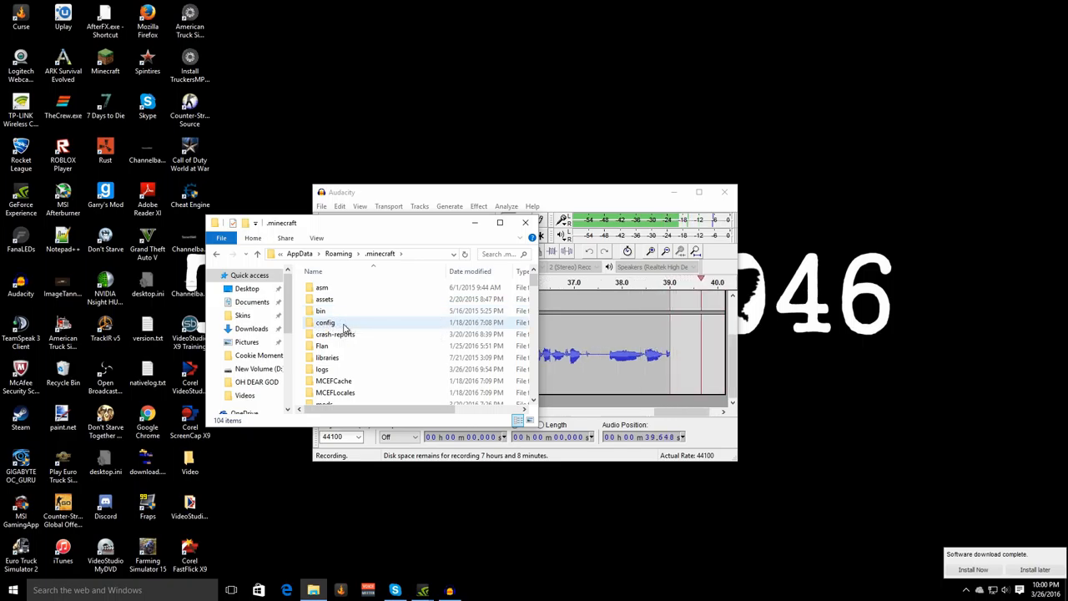
{"action": "double_click", "coordinate": [324, 322]}
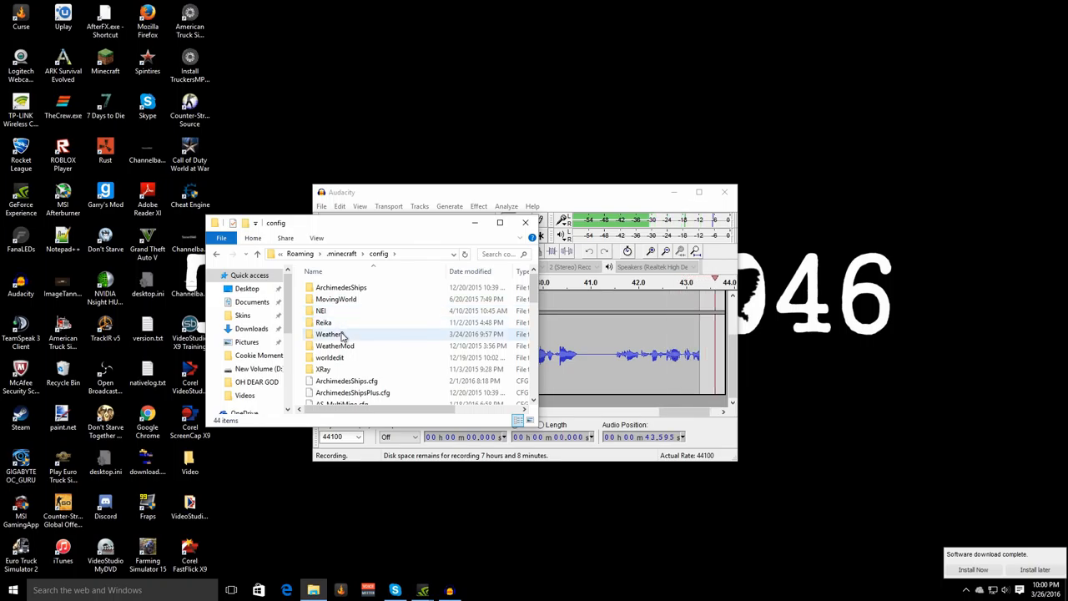
{"action": "double_click", "coordinate": [330, 334]}
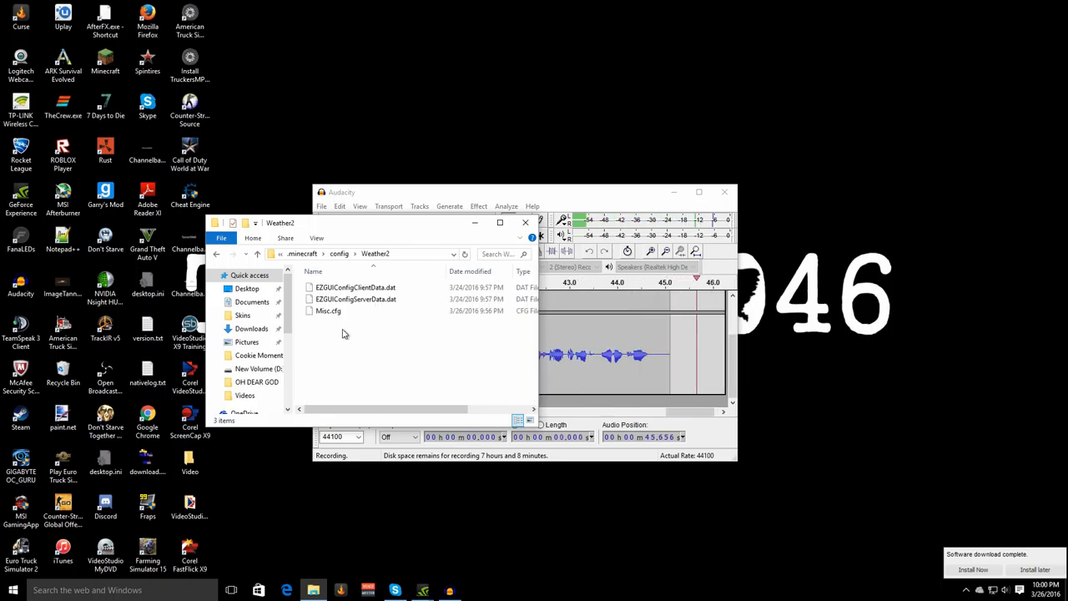
{"action": "mouse_move", "coordinate": [327, 310]}
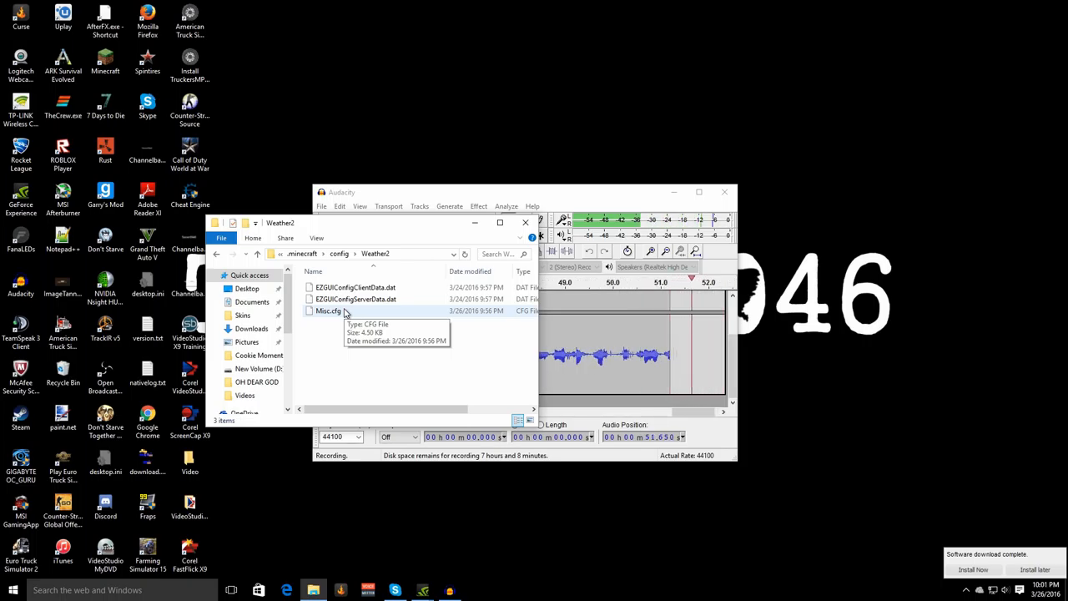
{"action": "right_click", "coordinate": [327, 310]}
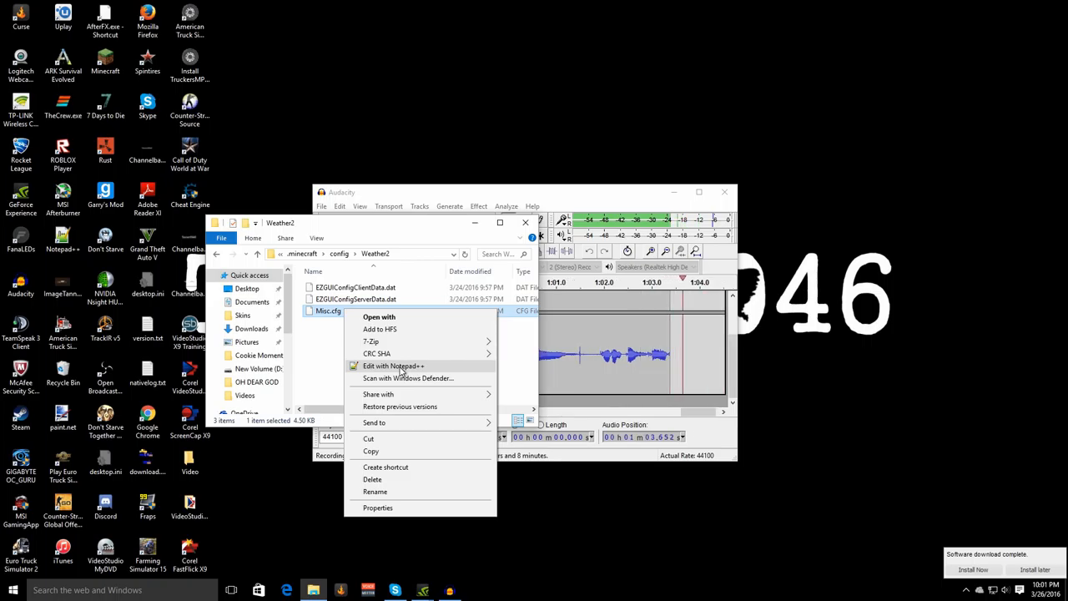
- Edit Misc.cfg in Notepad++ and bring up the Find dialog
{"action": "left_click", "coordinate": [393, 366]}
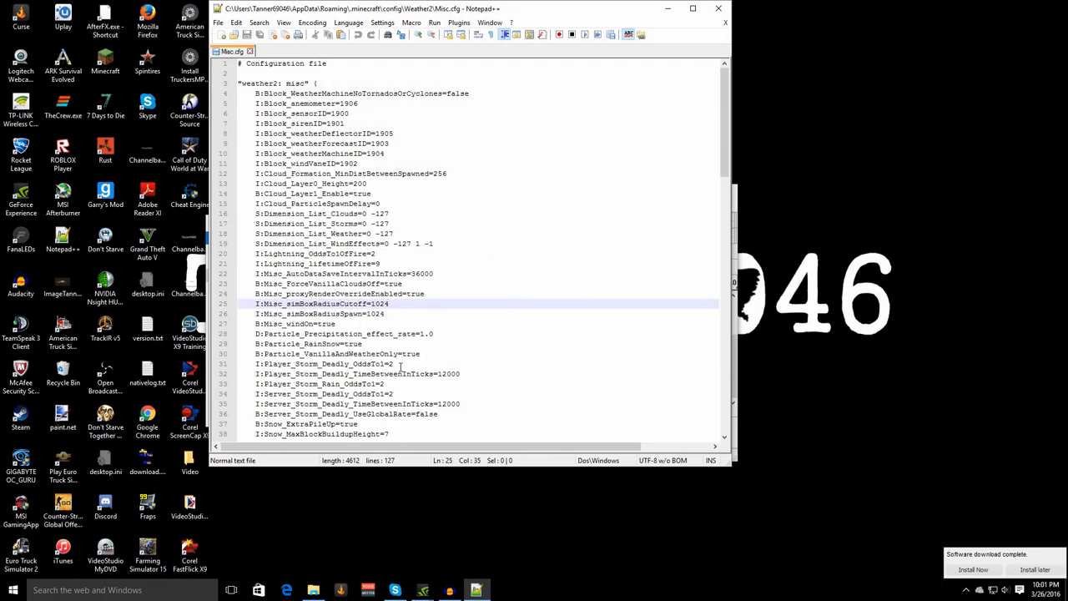
{"action": "mouse_move", "coordinate": [459, 277]}
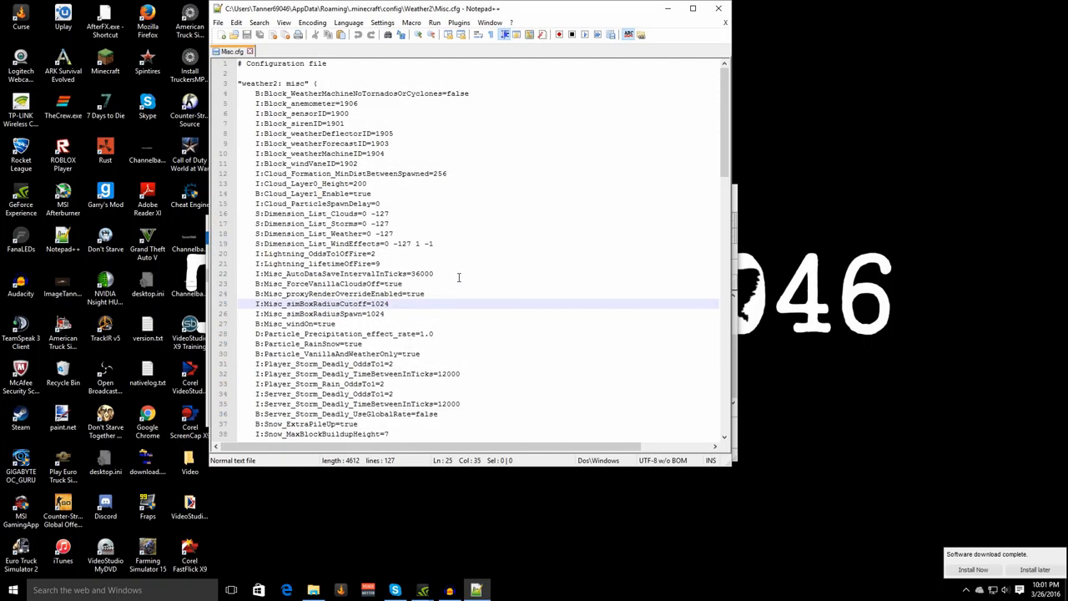
{"action": "mouse_move", "coordinate": [477, 140]}
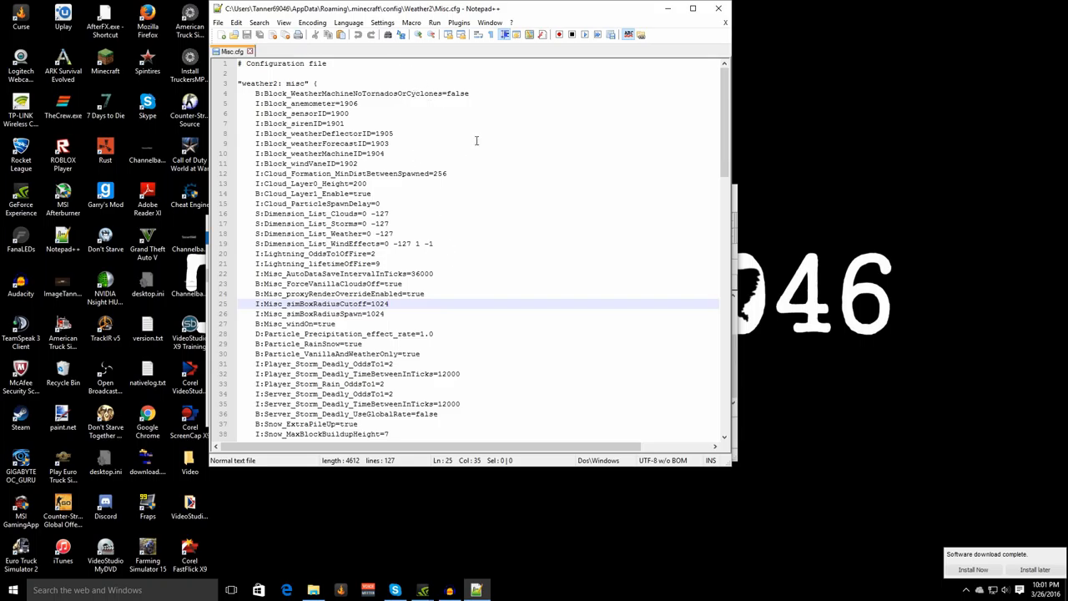
{"action": "scroll", "scroll_direction": "down", "scroll_amount": 3}
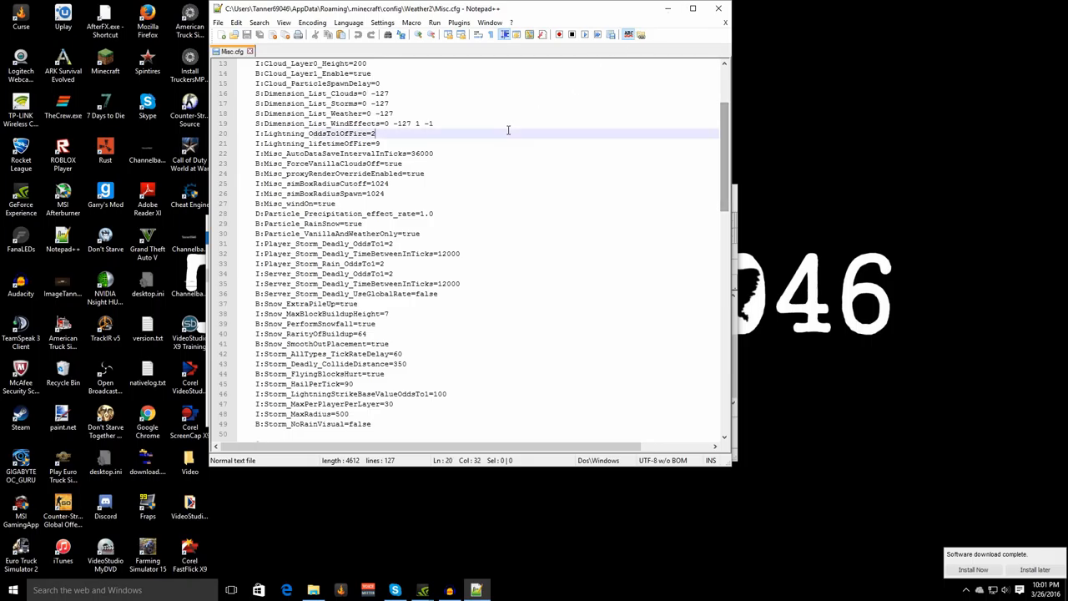
{"action": "scroll", "scroll_direction": "up", "scroll_amount": 3}
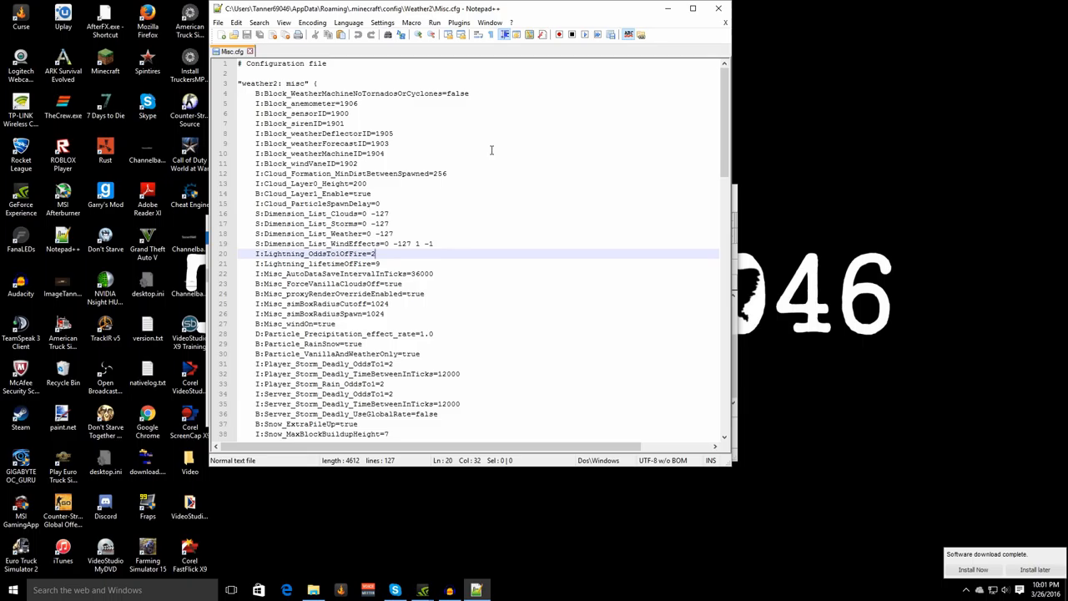
{"action": "key", "text": "ctrl+f"}
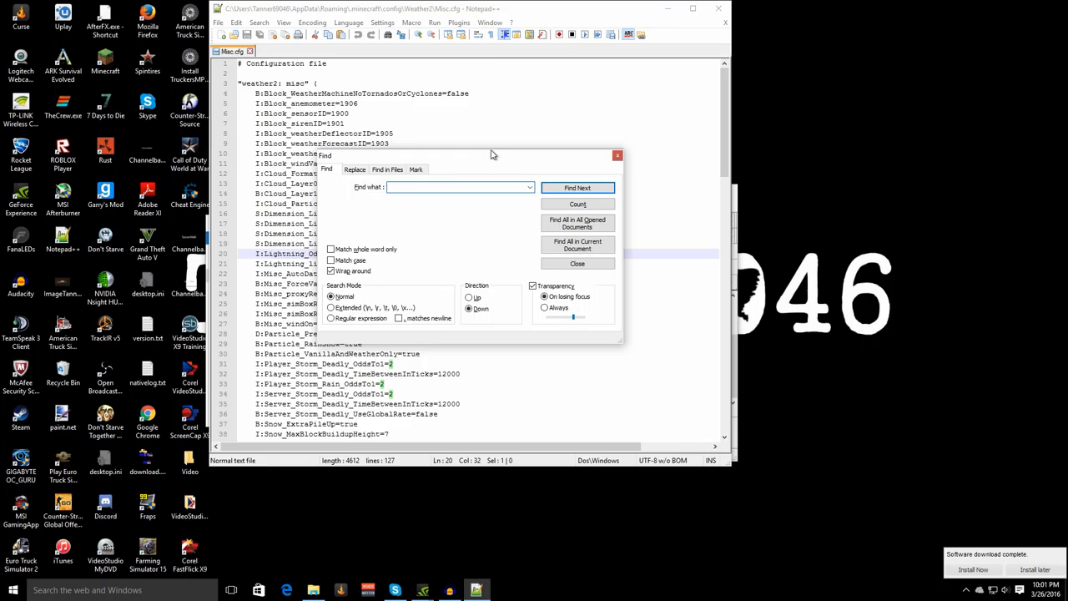
- Search for 'particle' to reach Particle_Precipitation_effect_rate=1.0 and place the cursor on its value
{"action": "type", "text": "particle"}
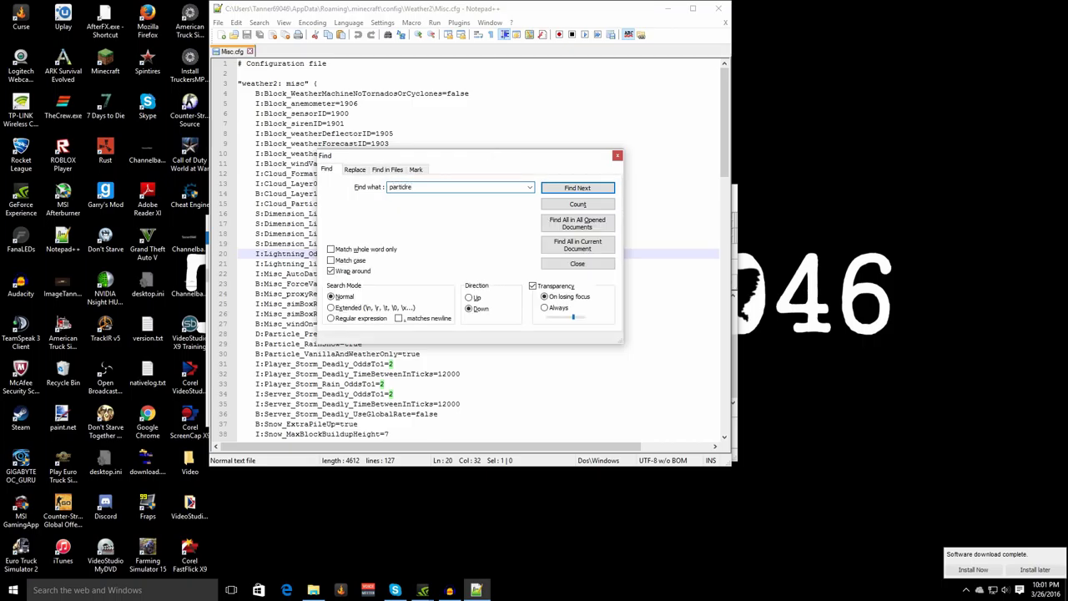
{"action": "key", "text": "Backspace"}
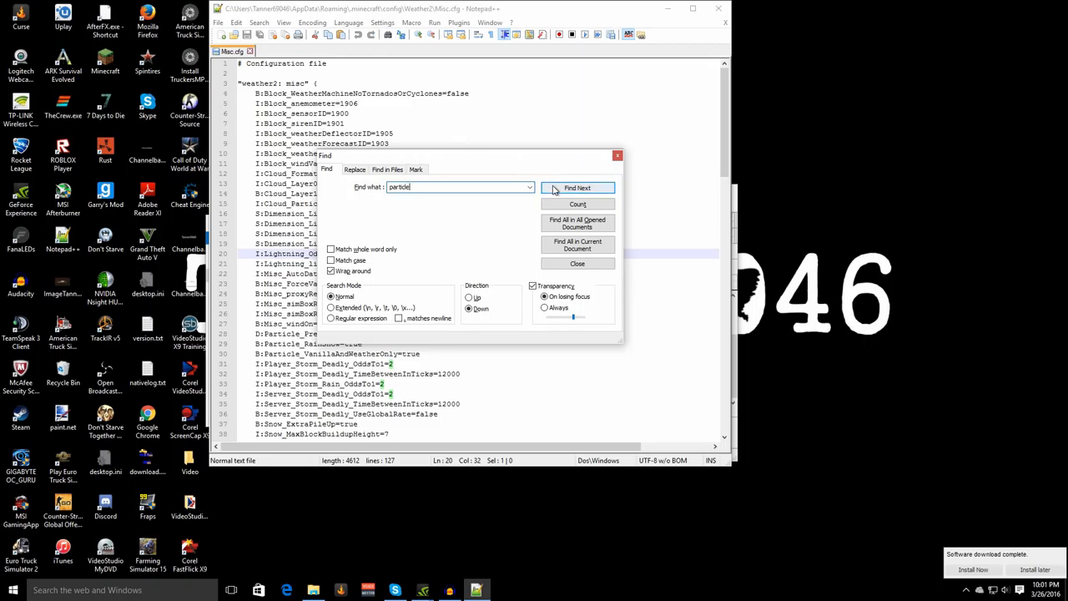
{"action": "left_click", "coordinate": [577, 187]}
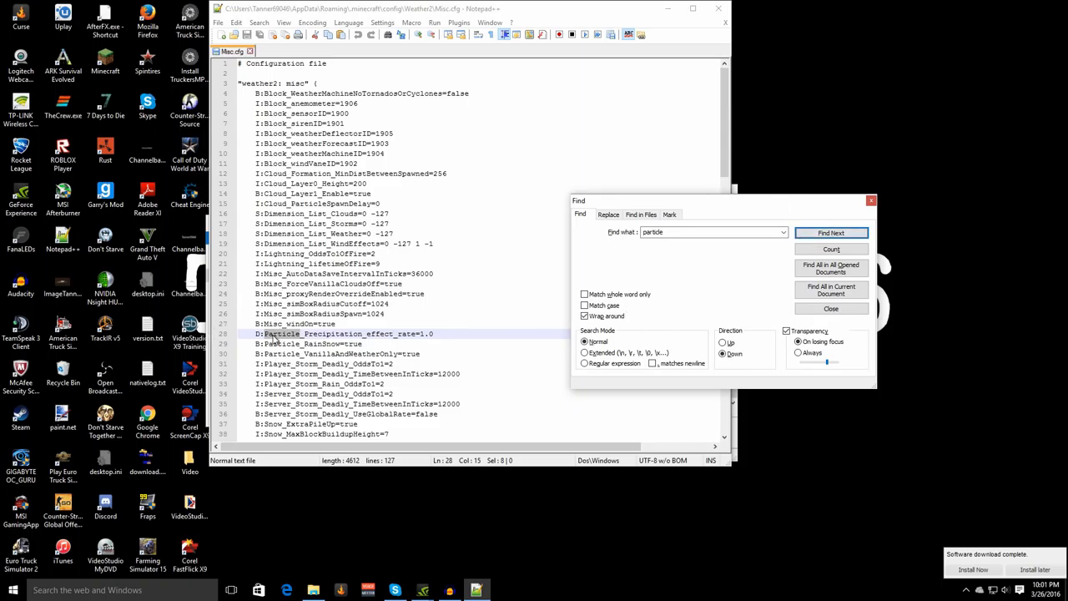
{"action": "mouse_move", "coordinate": [297, 343]}
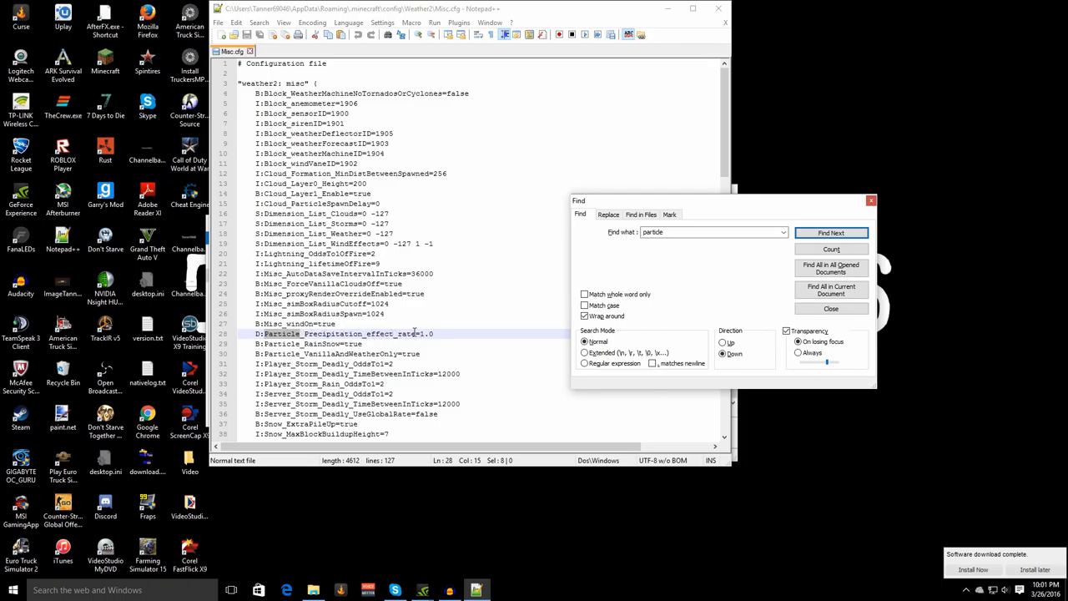
{"action": "left_click", "coordinate": [831, 232]}
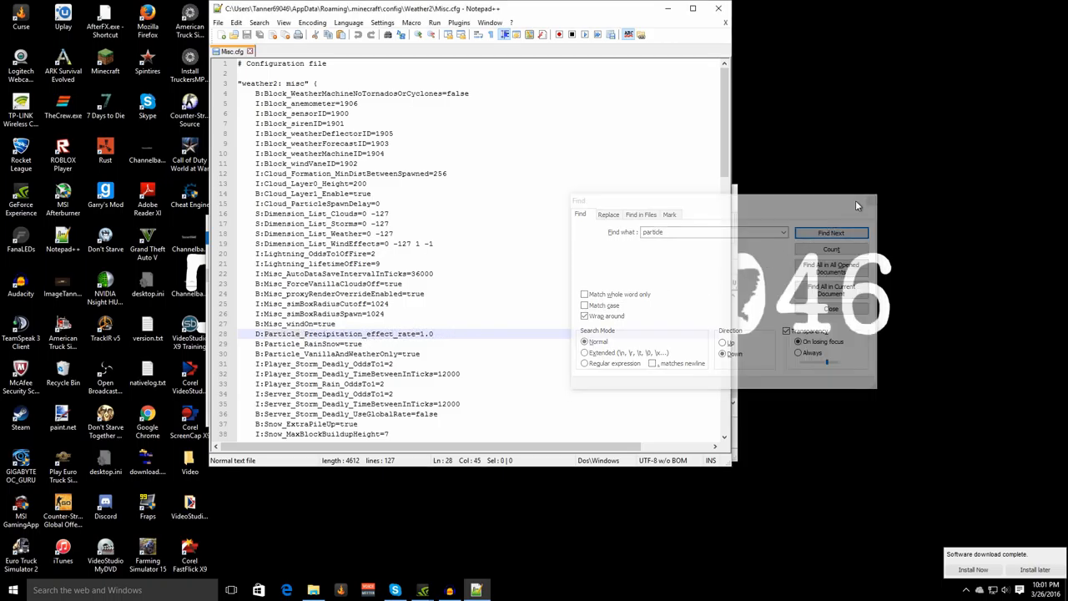
{"action": "left_click", "coordinate": [831, 309]}
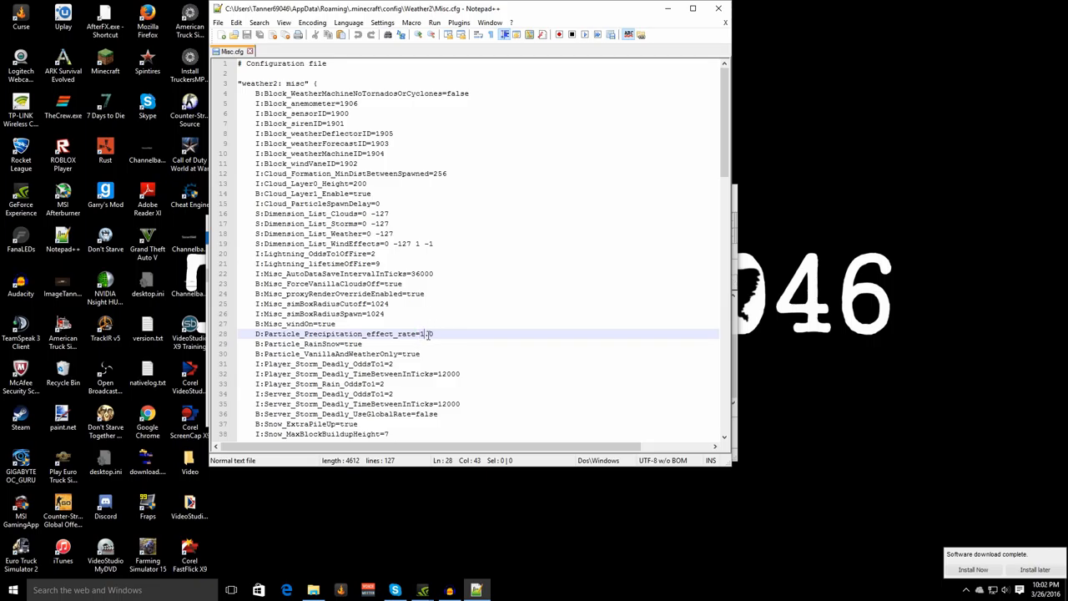
{"action": "mouse_move", "coordinate": [449, 307]}
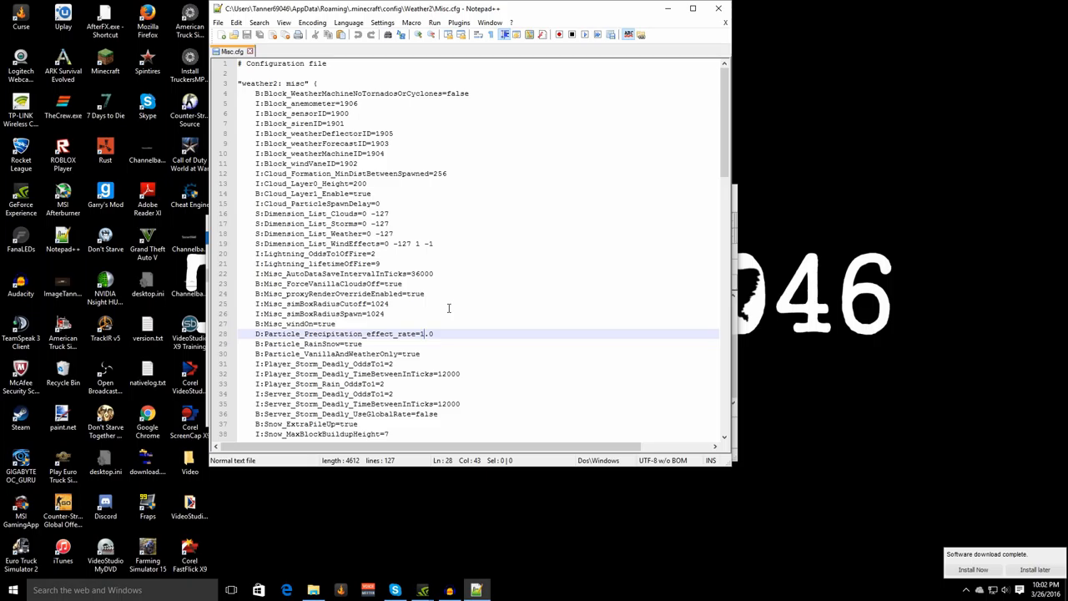
- Change the precipitation effect rate from 1.0 to 10.0 and go to the File menu to save
{"action": "type", "text": "2"}
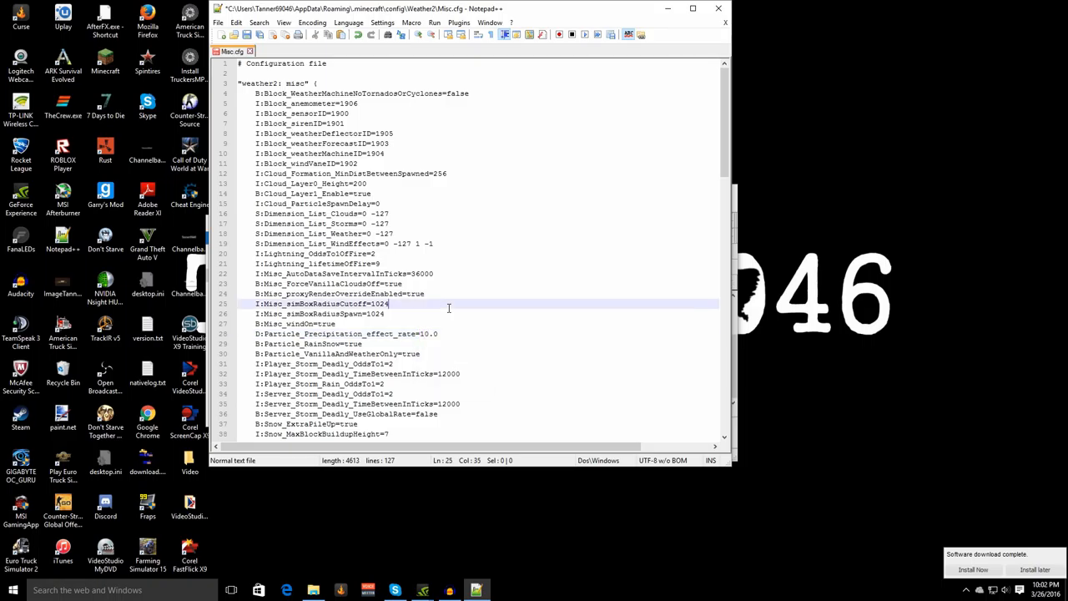
{"action": "left_click", "coordinate": [437, 333]}
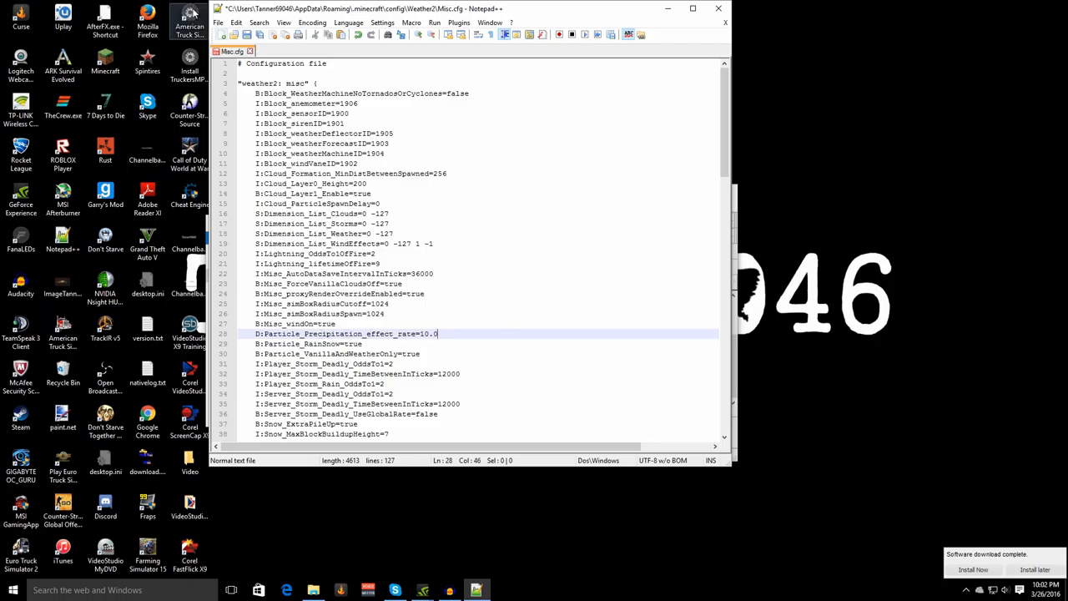
{"action": "mouse_move", "coordinate": [528, 331]}
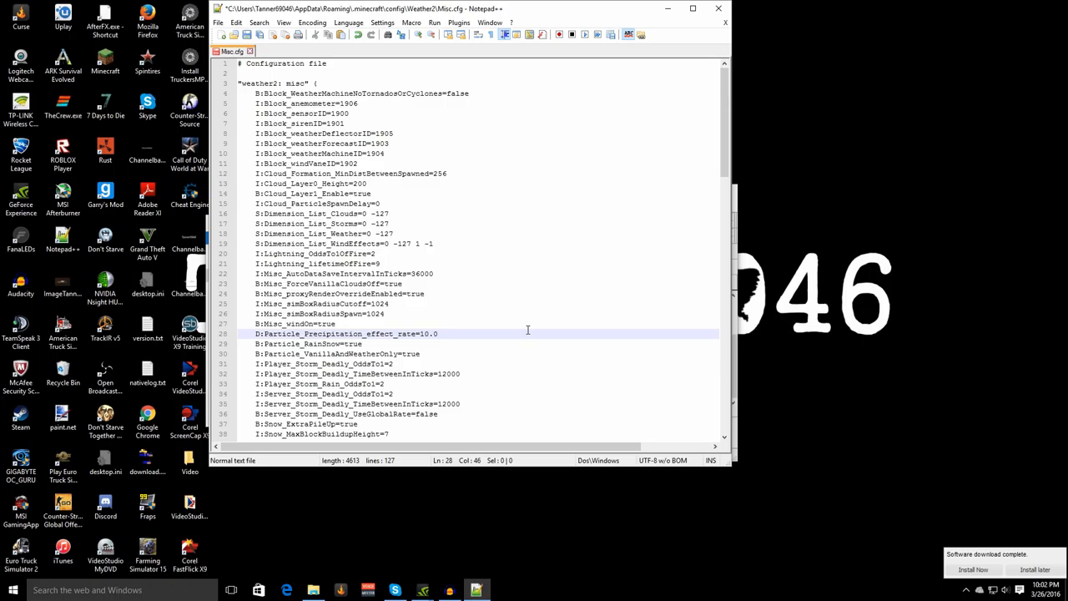
{"action": "left_click", "coordinate": [217, 23]}
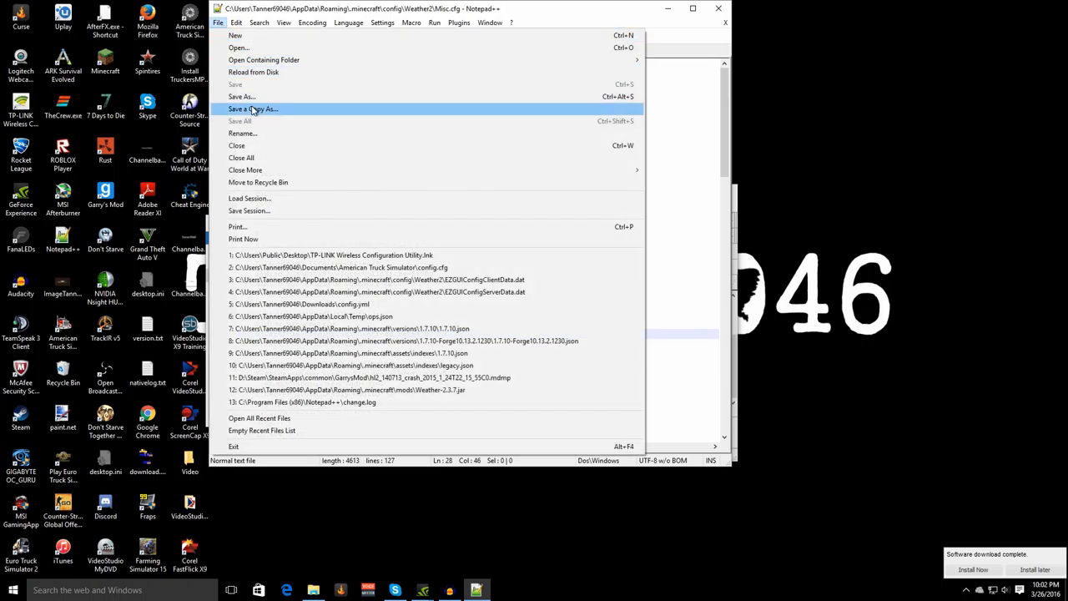